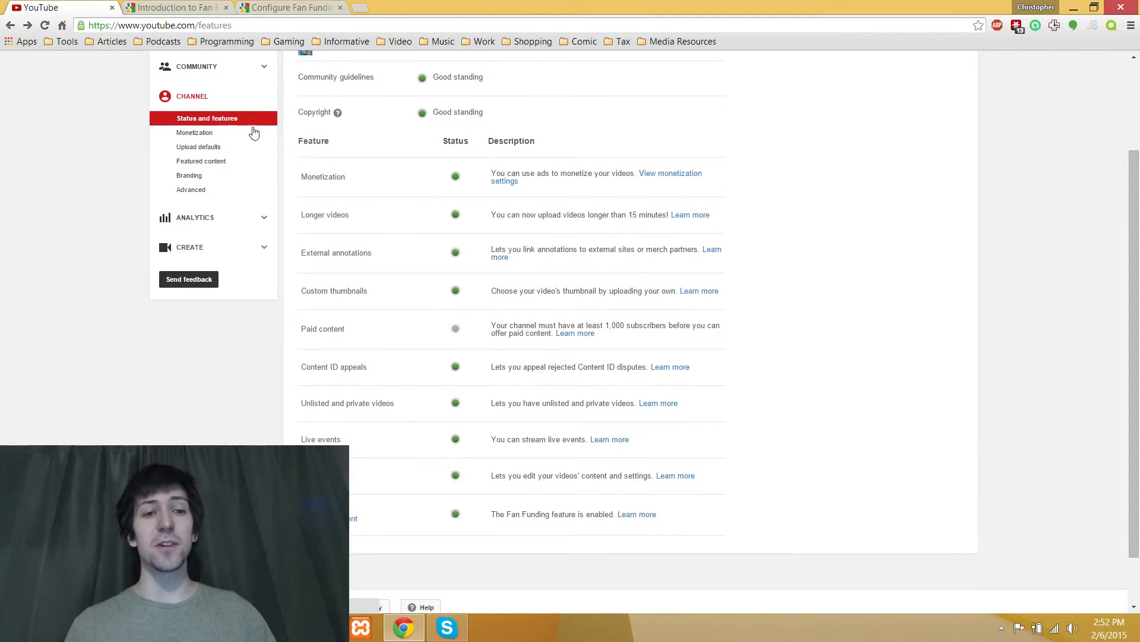
Scroll down the Fan Funding page to view the supporter greeting and thank-you messages
{"action": "scroll", "scroll_direction": "down", "scroll_amount": 3}
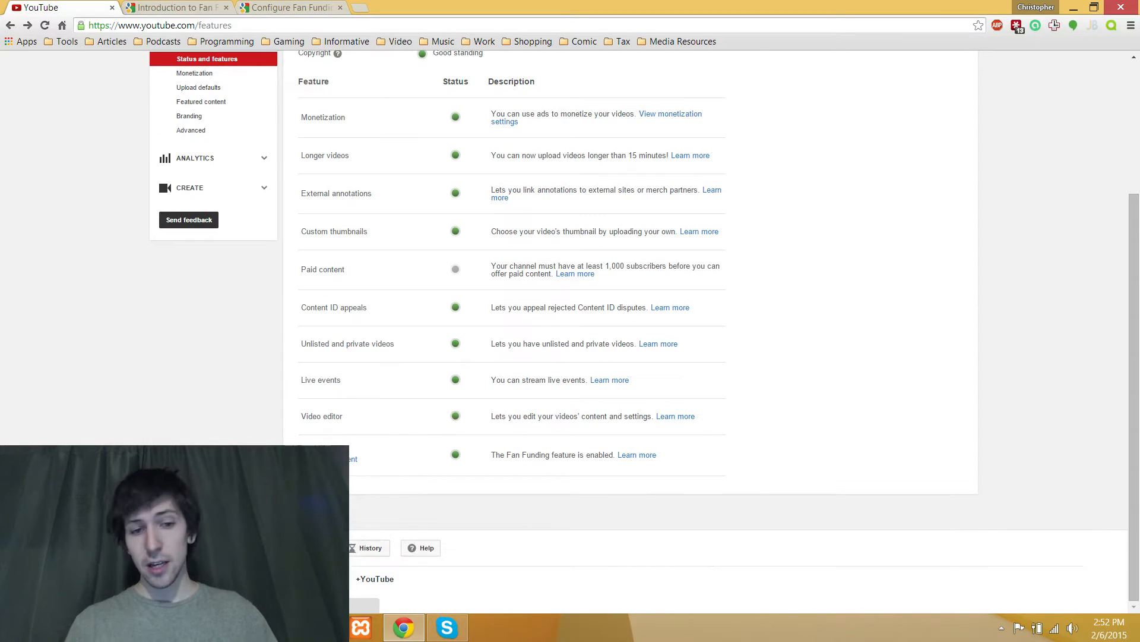
{"action": "mouse_move", "coordinate": [417, 471]}
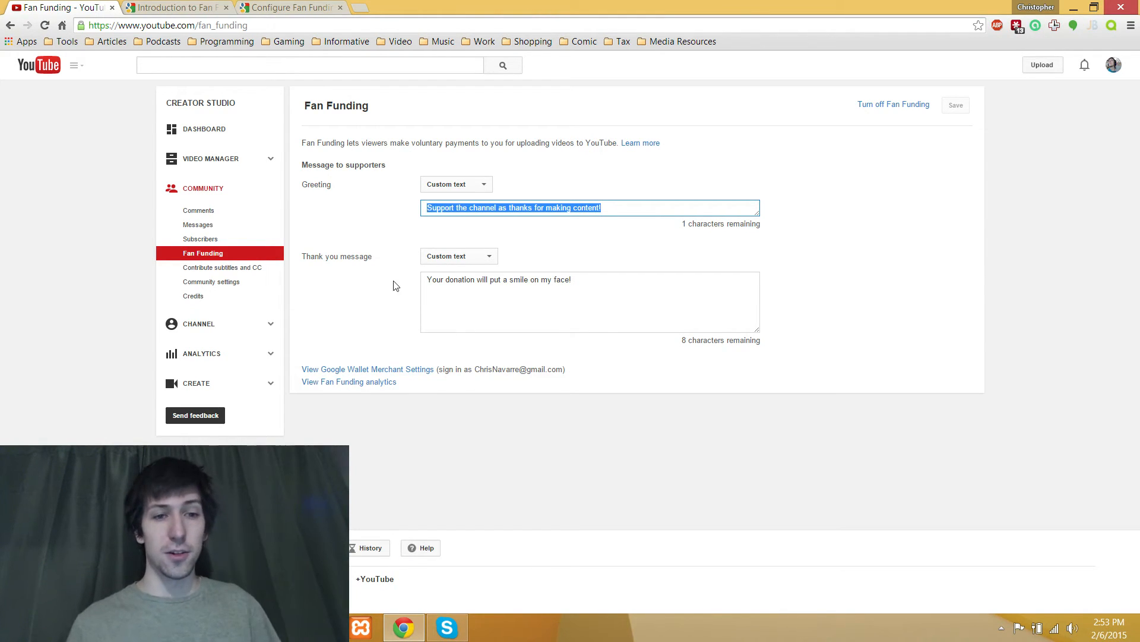
{"action": "left_click", "coordinate": [456, 184]}
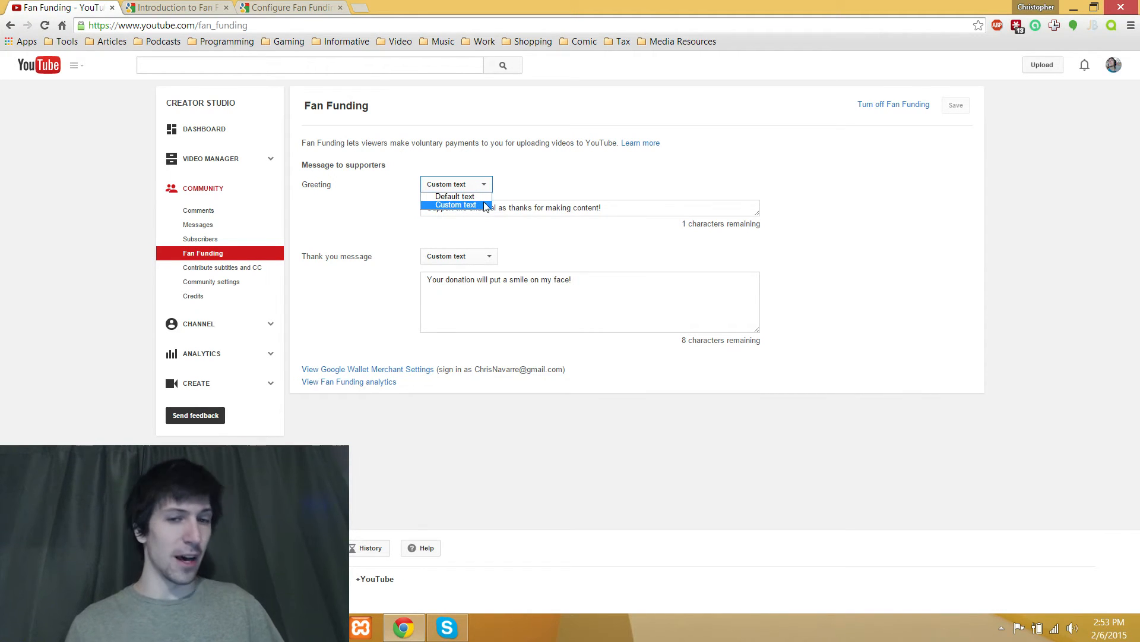
{"action": "left_click", "coordinate": [456, 204]}
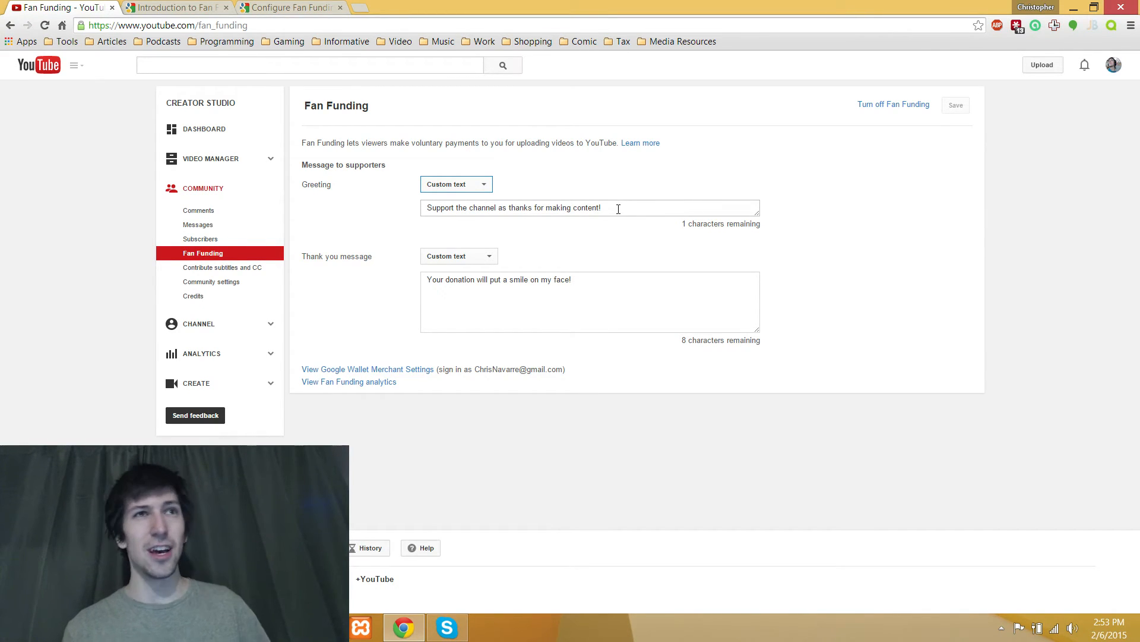
{"action": "left_click_drag", "start_coordinate": [523, 279], "coordinate": [572, 279]}
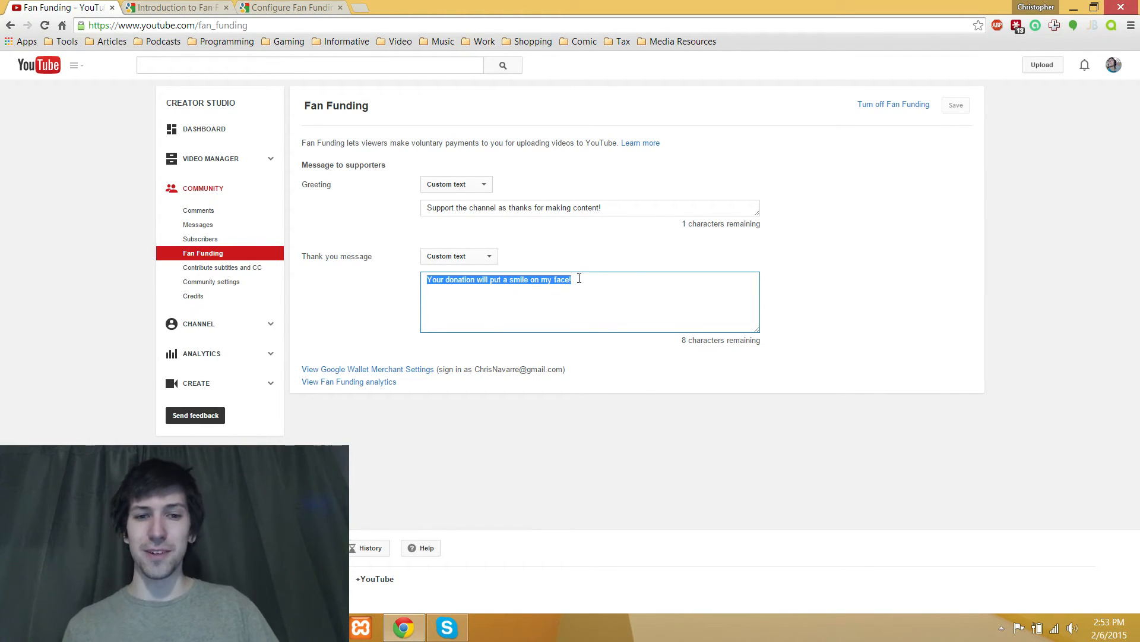
{"action": "left_click", "coordinate": [582, 279]}
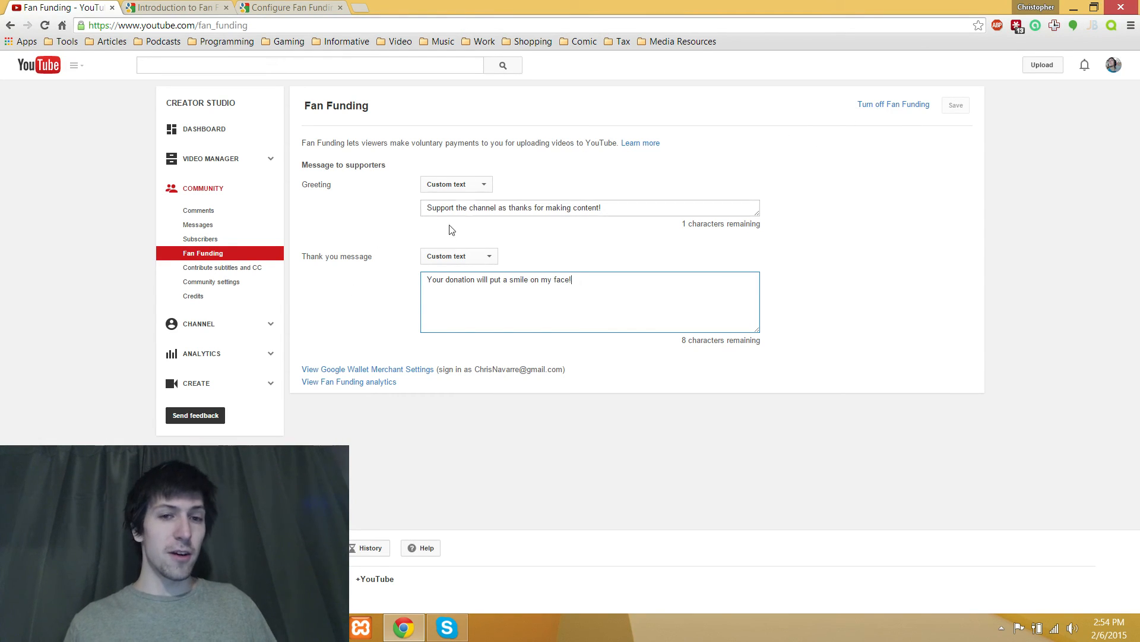
{"action": "mouse_move", "coordinate": [647, 226]}
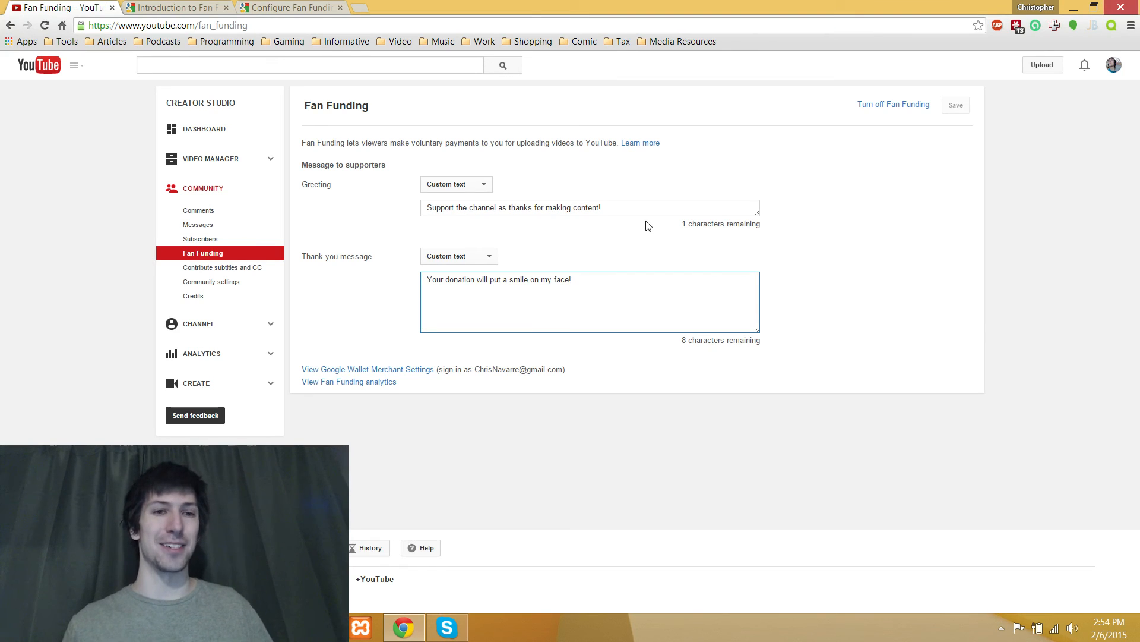
{"action": "left_click", "coordinate": [223, 24]}
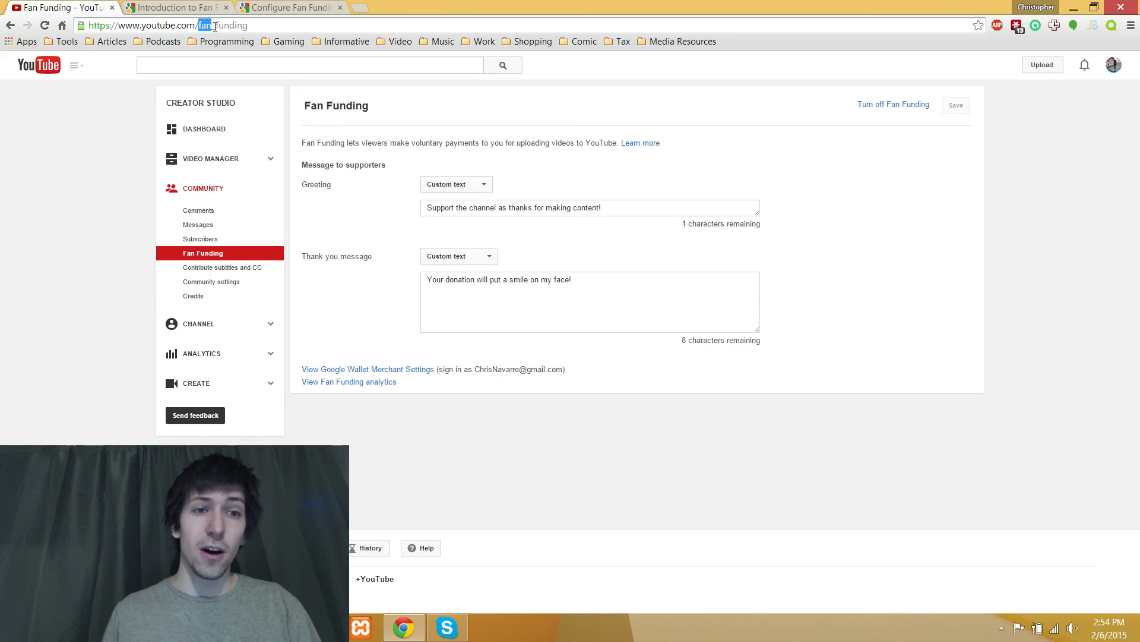
{"action": "type", "text": "fan_funding"}
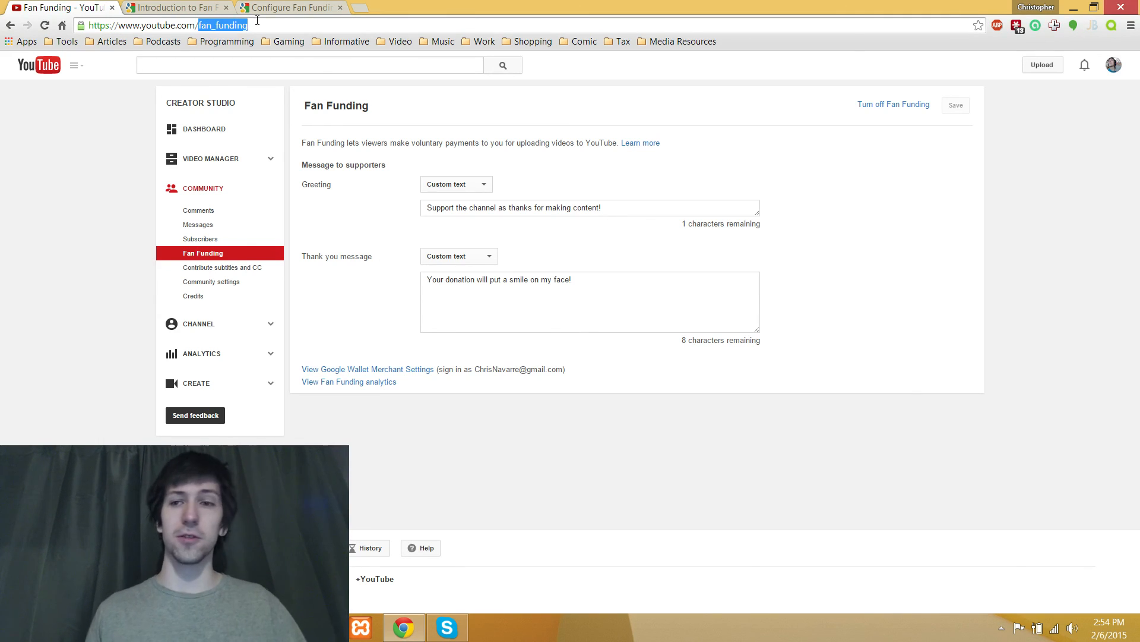